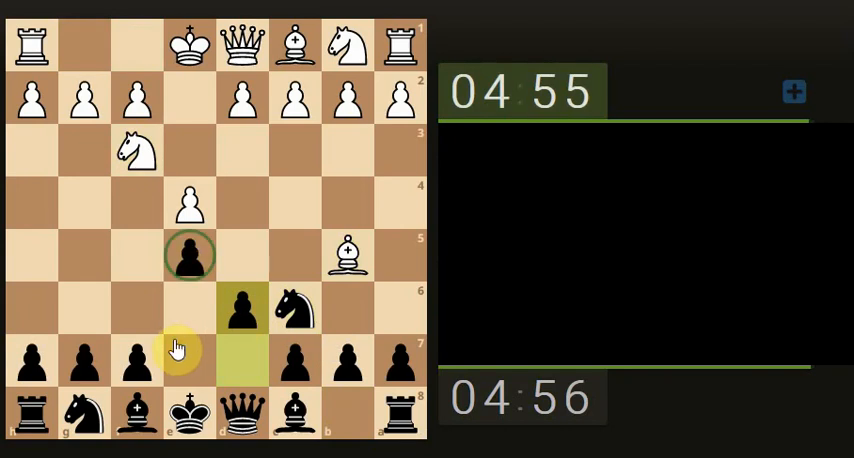
- Play Black's opening pawn move to begin development
{"action": "left_click", "coordinate": [240, 204]}
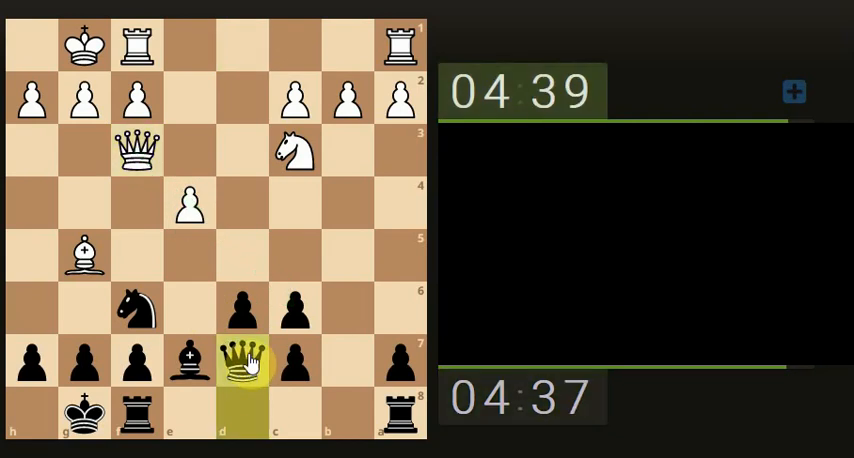
- Move a black piece up the board leading into the queen trade
{"action": "left_click_drag", "start_coordinate": [240, 362], "coordinate": [240, 42]}
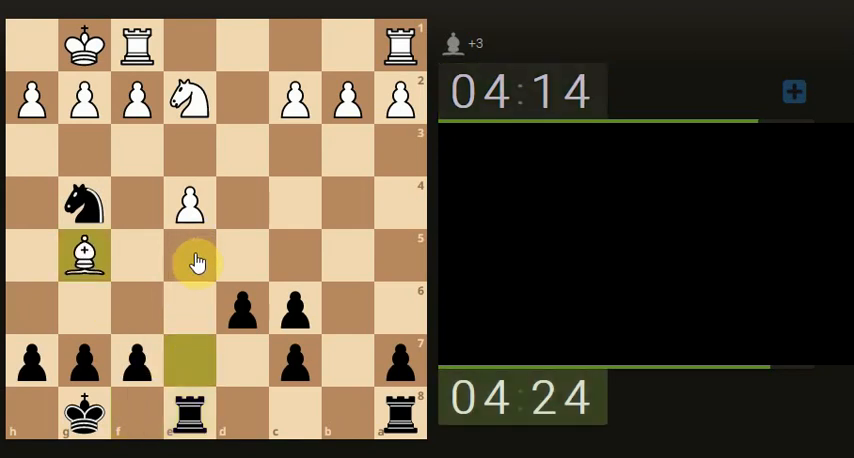
- Centralise the black knight while the flank pawns advance
{"action": "left_click", "coordinate": [190, 260]}
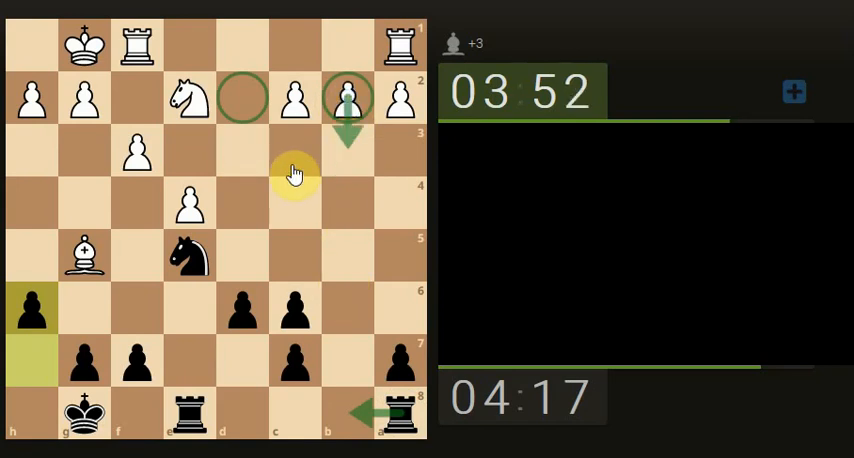
{"action": "left_click", "coordinate": [188, 258]}
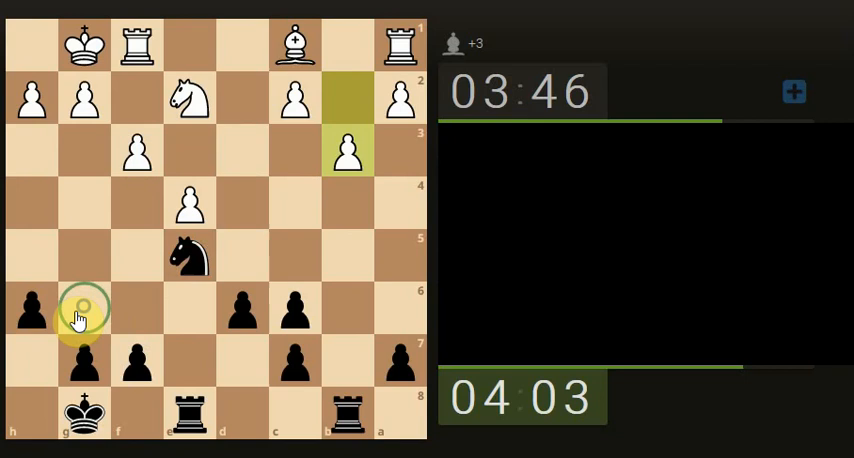
- Reroute the black knight from the centre back behind its pawns
{"action": "left_click_drag", "start_coordinate": [84, 308], "coordinate": [136, 360]}
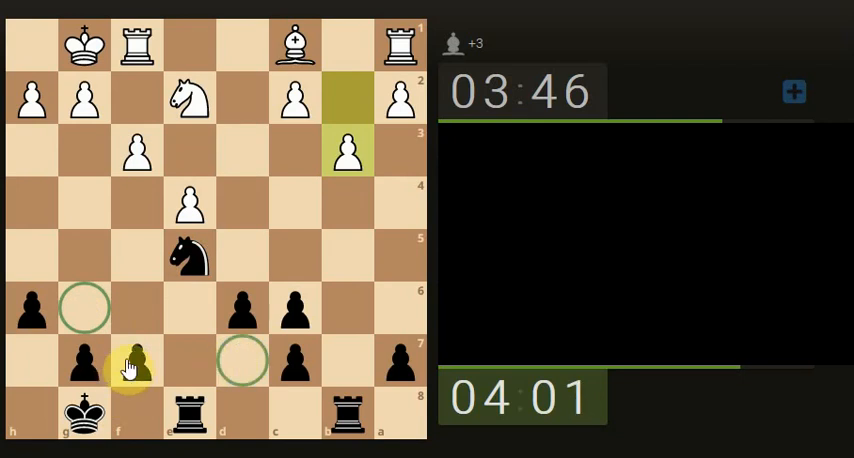
{"action": "left_click", "coordinate": [136, 360]}
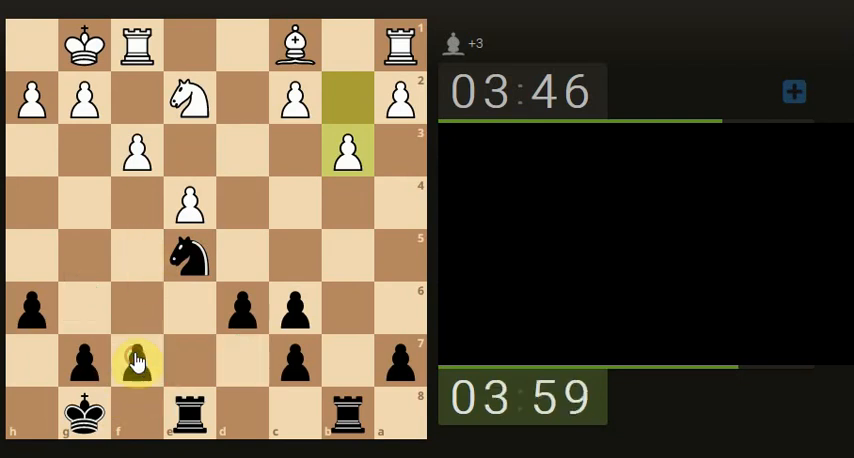
{"action": "left_click_drag", "start_coordinate": [138, 360], "coordinate": [190, 256]}
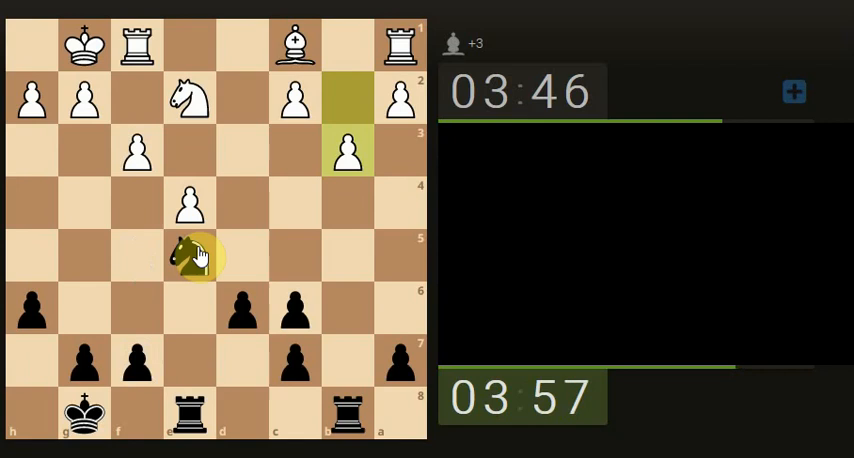
{"action": "left_click_drag", "start_coordinate": [188, 256], "coordinate": [242, 360]}
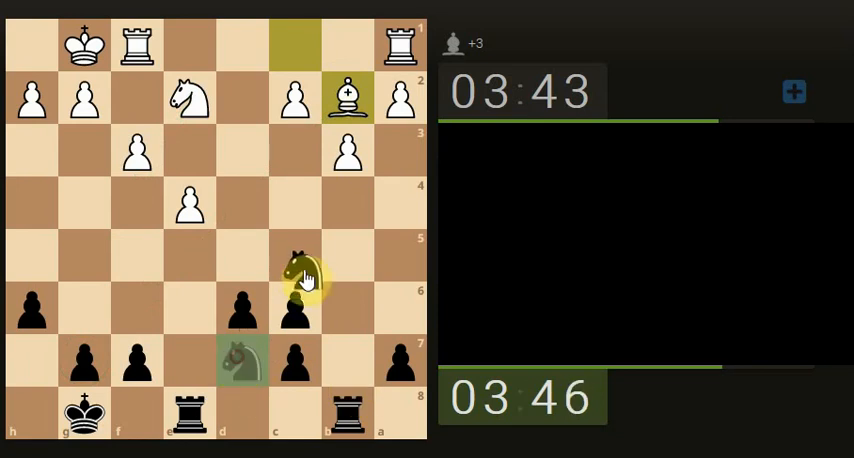
{"action": "left_click_drag", "start_coordinate": [296, 278], "coordinate": [240, 362]}
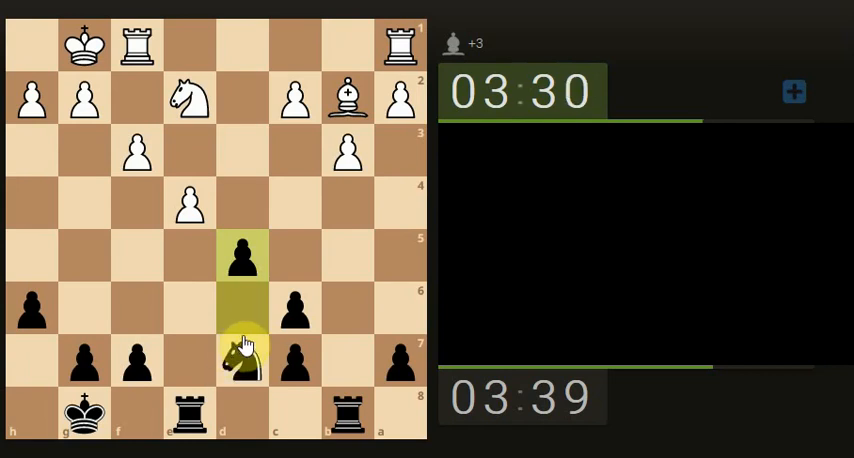
- Push the black central pawn two squares toward White's knight
{"action": "left_click", "coordinate": [240, 362]}
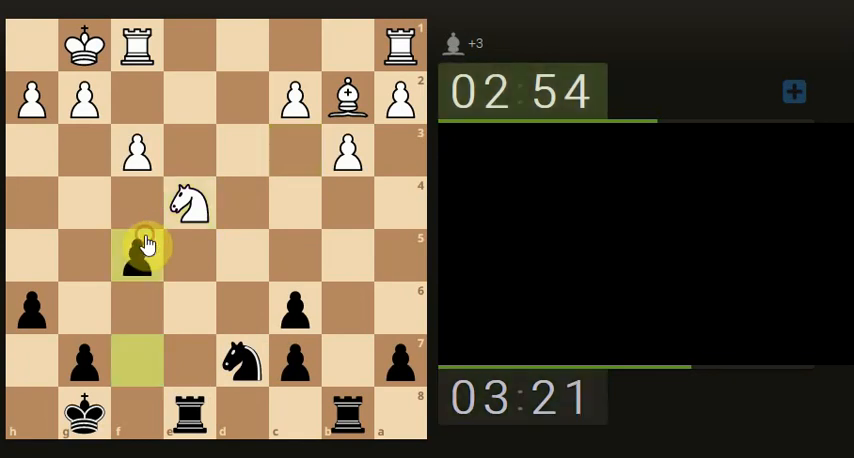
- Advance a pawn at White's knight, trade a pair of rooks and probe with the knight
{"action": "left_click_drag", "start_coordinate": [138, 252], "coordinate": [224, 364]}
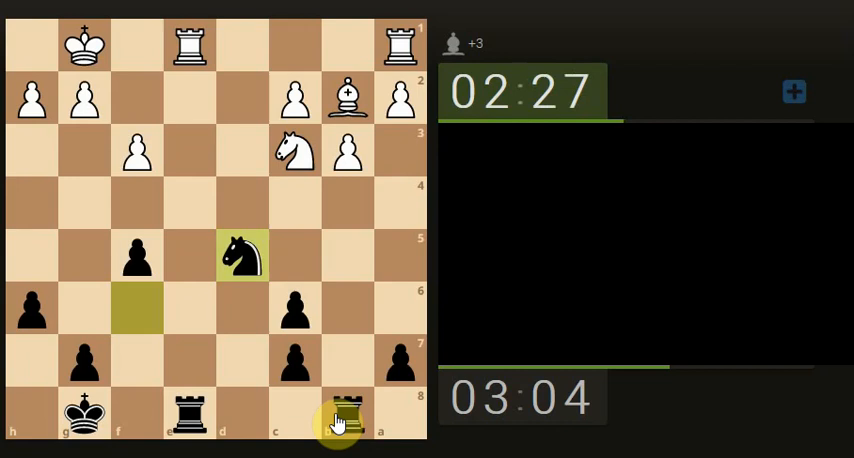
{"action": "left_click_drag", "start_coordinate": [344, 414], "coordinate": [188, 414]}
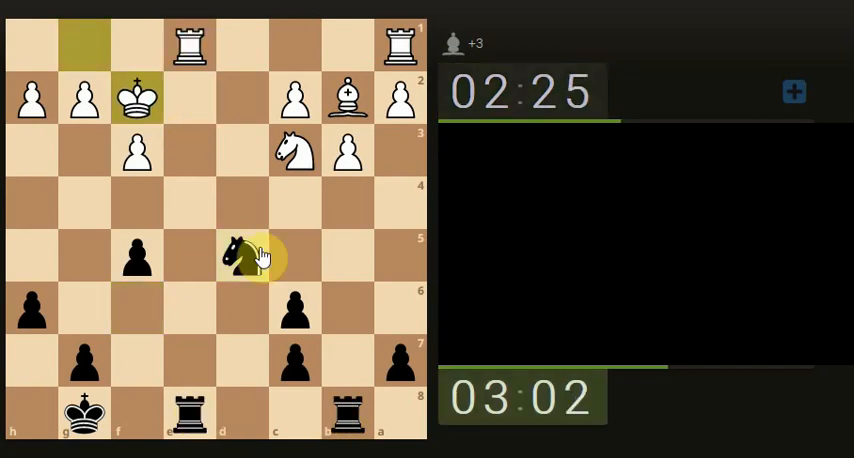
{"action": "left_click", "coordinate": [240, 256]}
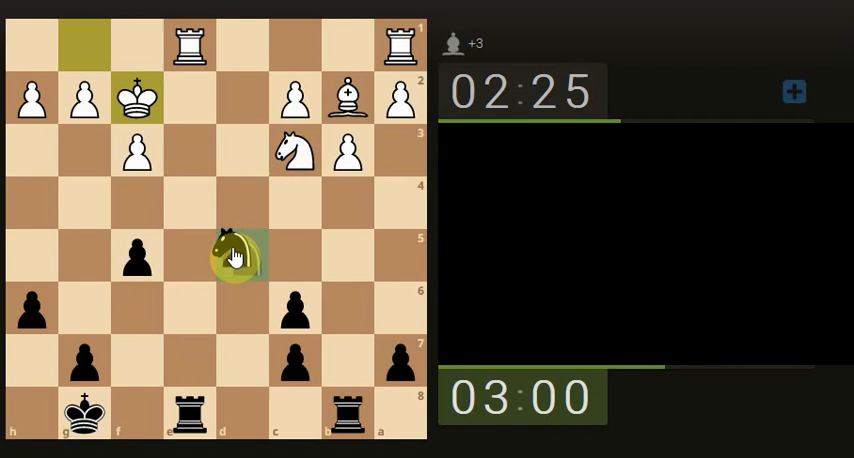
{"action": "left_click_drag", "start_coordinate": [240, 256], "coordinate": [136, 204]}
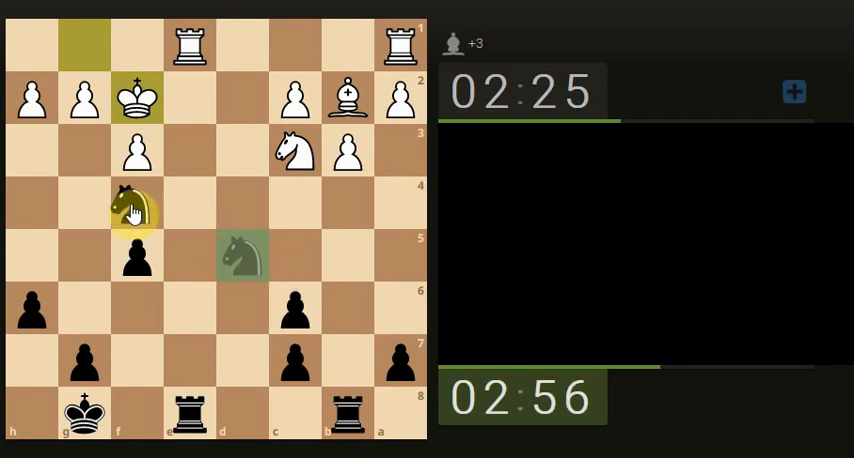
{"action": "left_click_drag", "start_coordinate": [136, 208], "coordinate": [242, 256]}
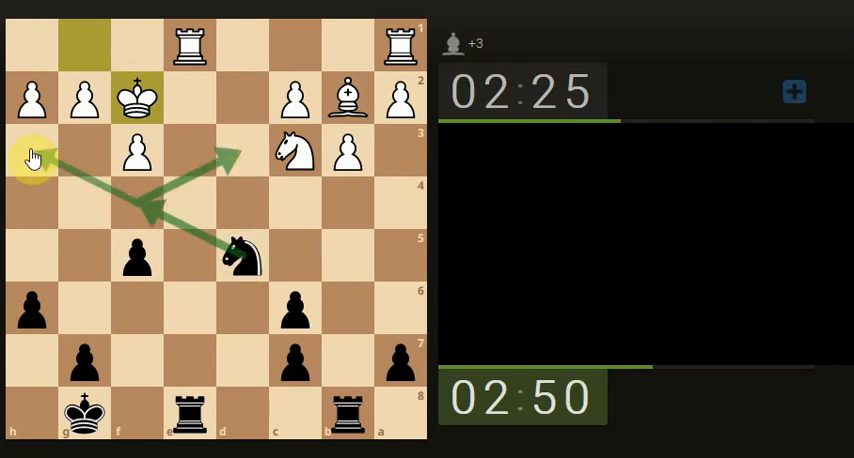
{"action": "mouse_move", "coordinate": [136, 210]}
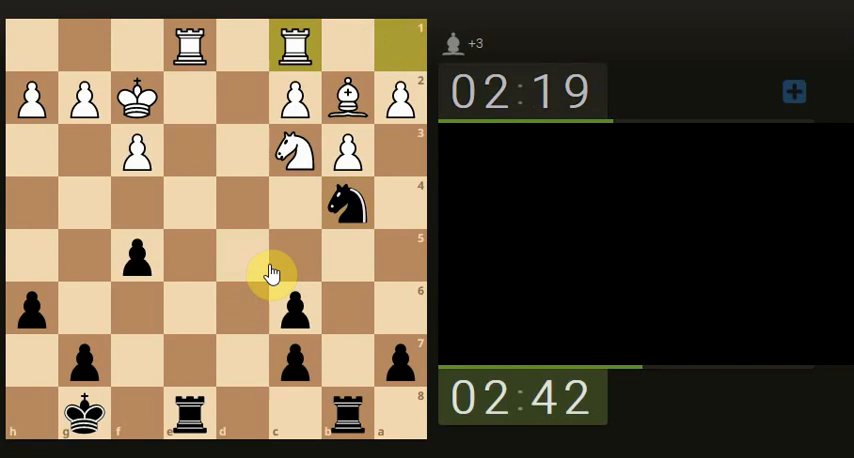
- Shift Black's remaining rook along the back rank and sketch planning arrows
{"action": "left_click", "coordinate": [294, 98]}
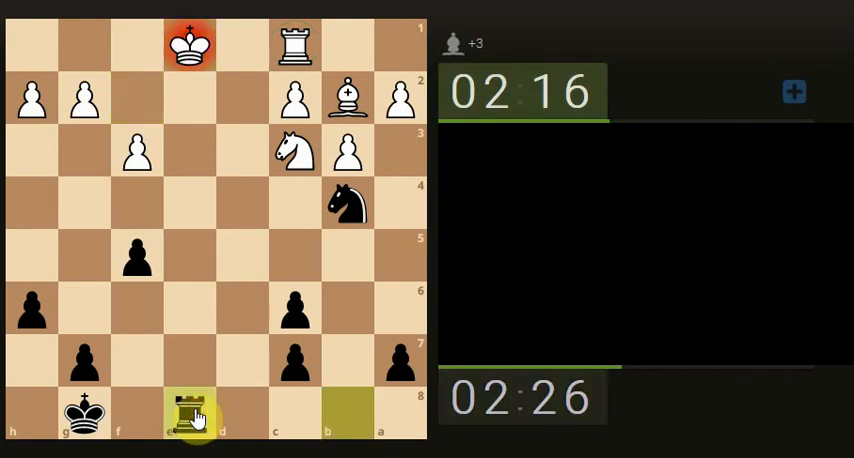
{"action": "left_click_drag", "start_coordinate": [190, 42], "coordinate": [136, 100]}
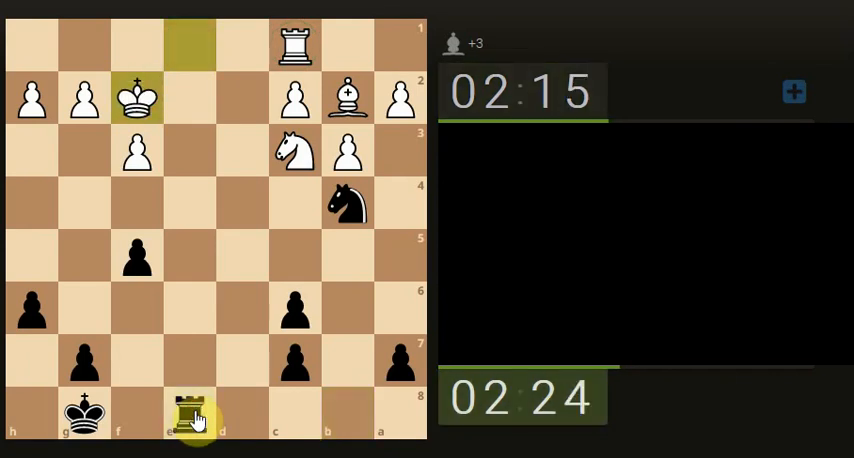
{"action": "left_click_drag", "start_coordinate": [190, 412], "coordinate": [242, 412]}
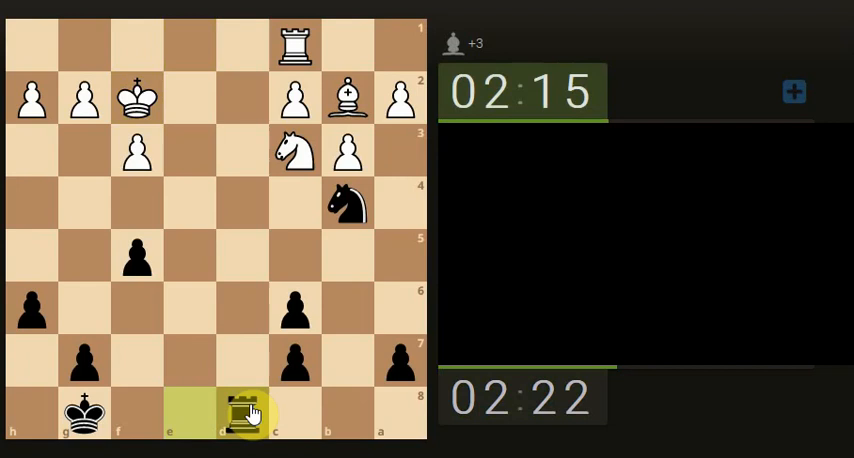
{"action": "left_click_drag", "start_coordinate": [242, 412], "coordinate": [252, 108]}
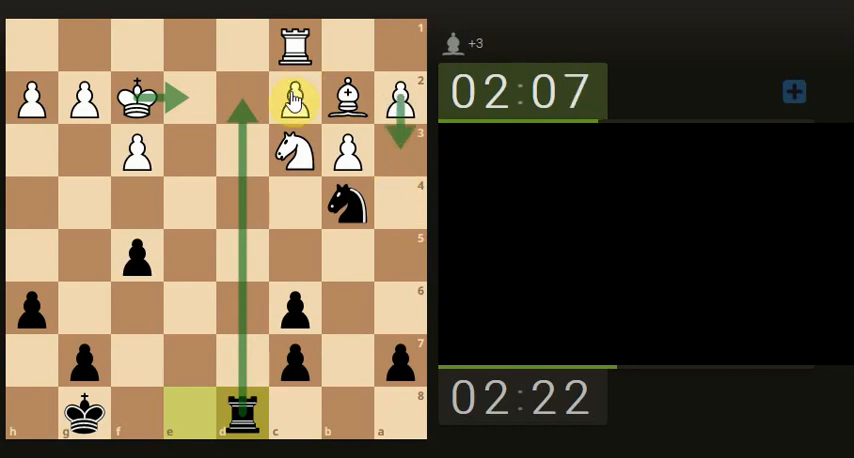
- Retreat Black's knight to the edge square, leaving the rooks facing each other
{"action": "left_click", "coordinate": [292, 156]}
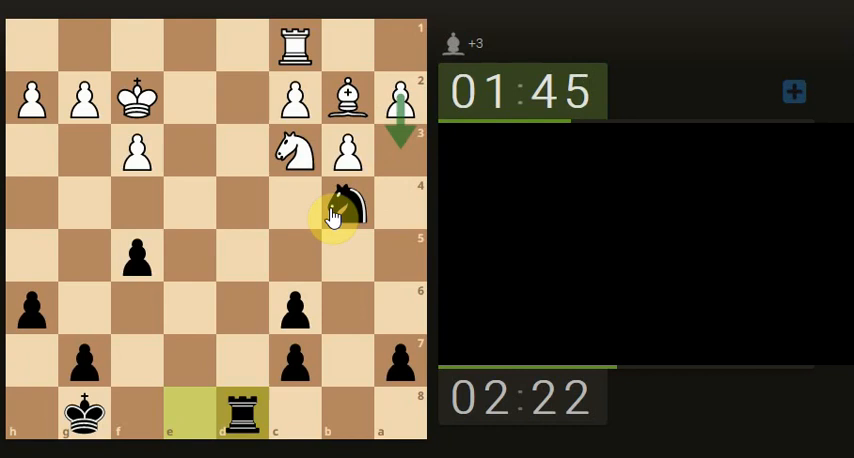
{"action": "left_click_drag", "start_coordinate": [348, 204], "coordinate": [396, 328]}
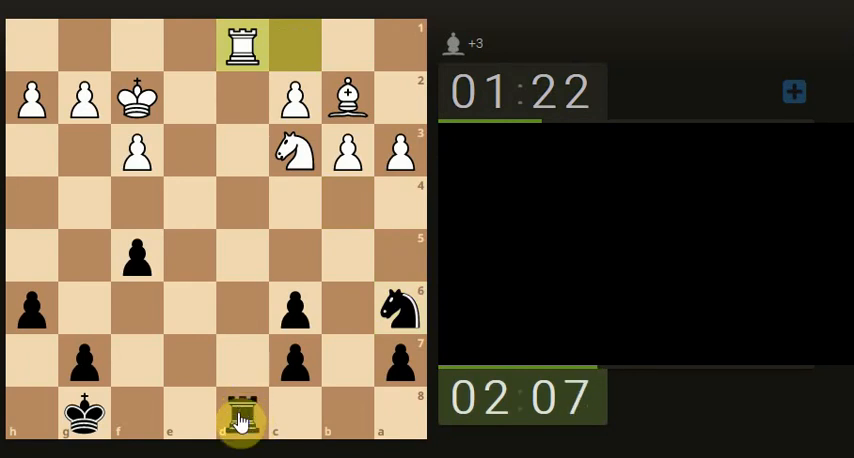
- Capture White's last rook, reposition the knight and push the a-pawn forward
{"action": "left_click_drag", "start_coordinate": [242, 412], "coordinate": [216, 102]}
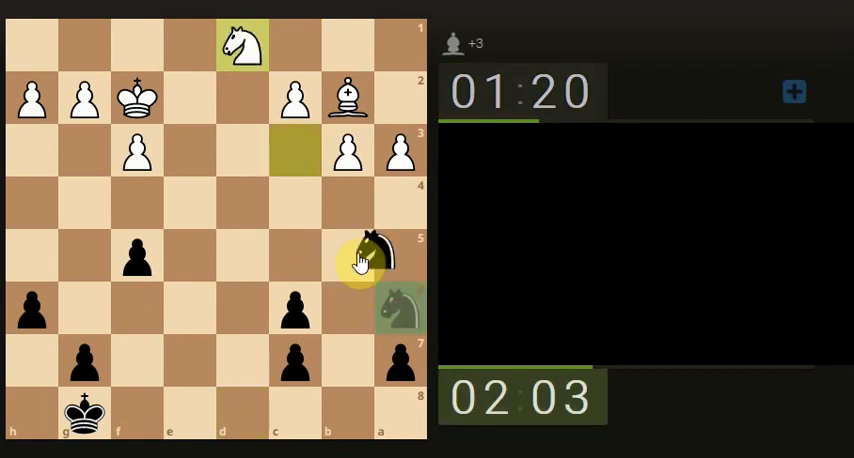
{"action": "left_click_drag", "start_coordinate": [372, 258], "coordinate": [292, 258]}
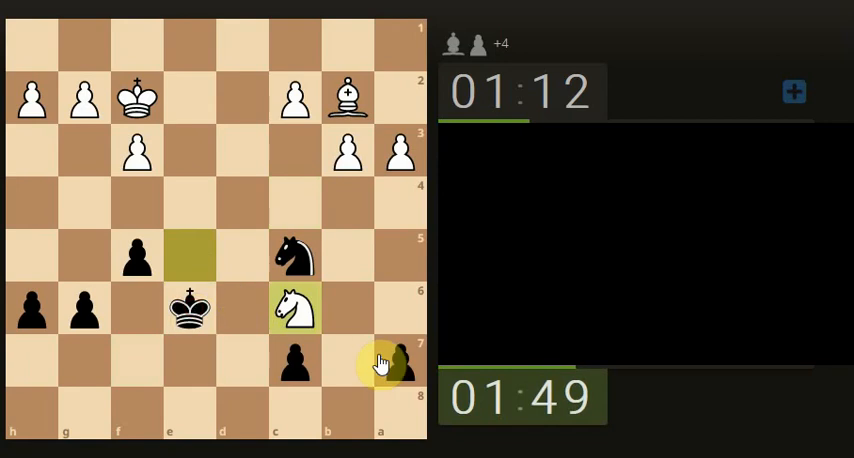
{"action": "left_click_drag", "start_coordinate": [400, 360], "coordinate": [400, 264]}
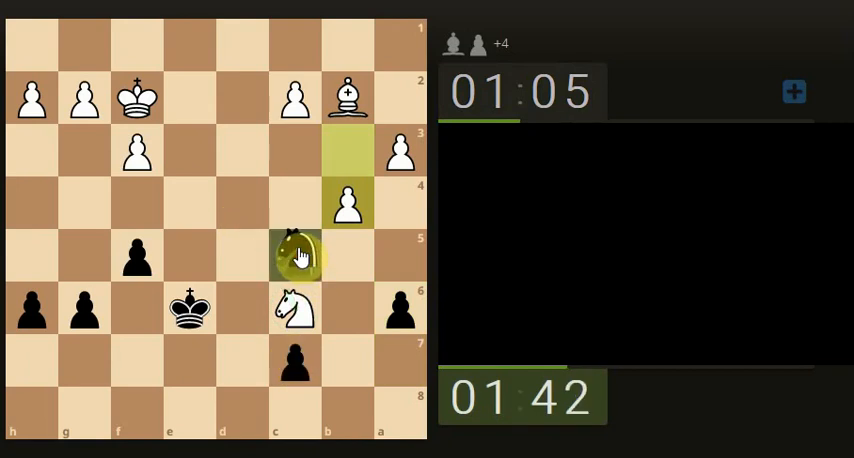
- Bring the knight to the edge, mark its route with an arrow and walk the king deeper
{"action": "left_click_drag", "start_coordinate": [296, 256], "coordinate": [400, 204]}
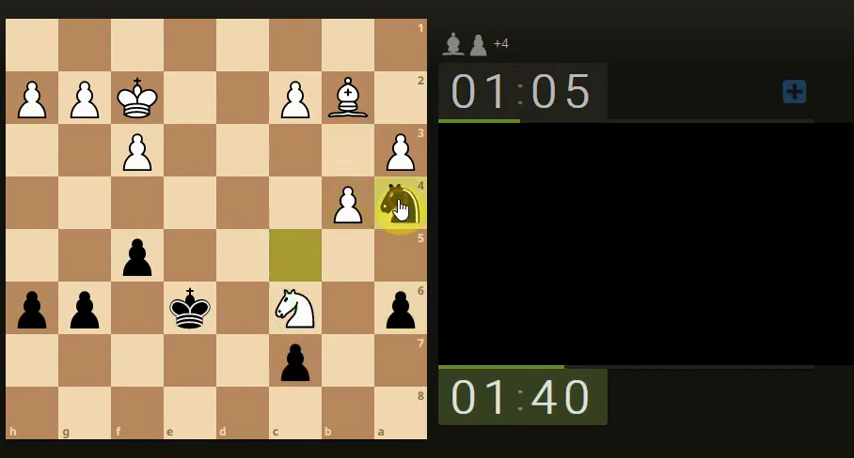
{"action": "left_click_drag", "start_coordinate": [392, 202], "coordinate": [358, 330]}
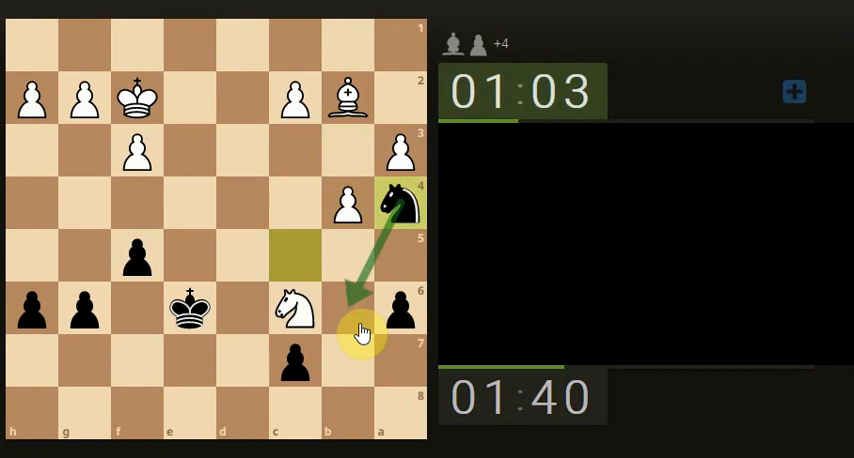
{"action": "left_click_drag", "start_coordinate": [344, 96], "coordinate": [398, 48]}
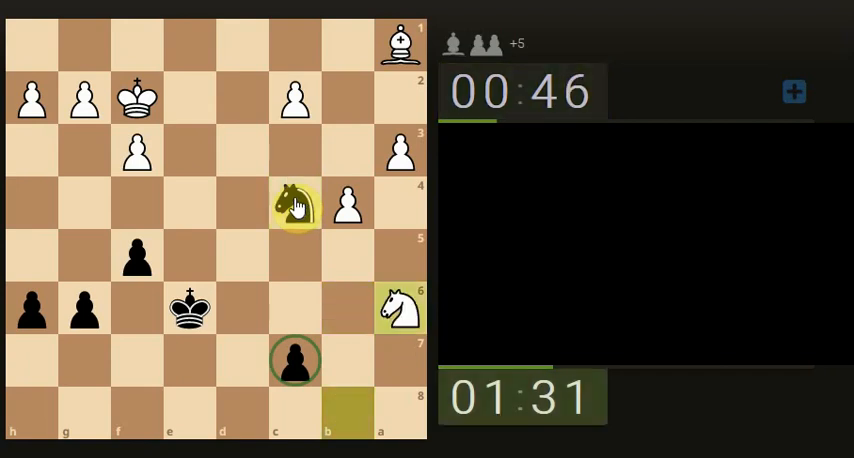
{"action": "left_click_drag", "start_coordinate": [294, 204], "coordinate": [400, 152]}
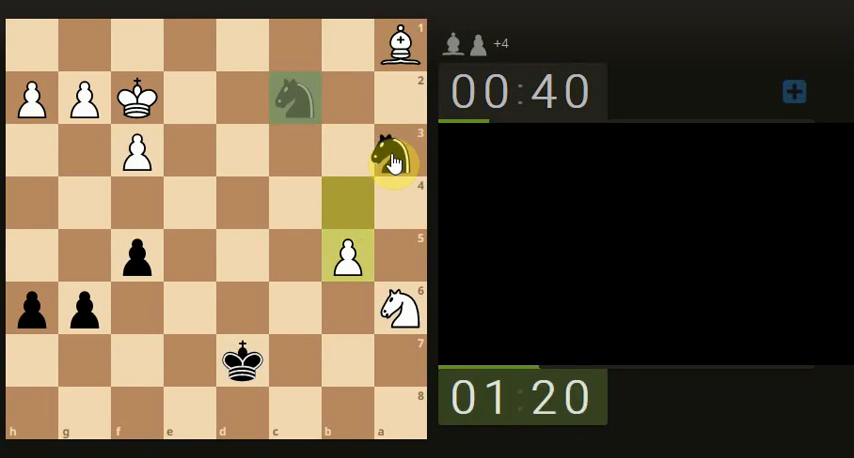
- Jump the knight into the corner to capture White's bishop
{"action": "left_click_drag", "start_coordinate": [392, 160], "coordinate": [392, 44]}
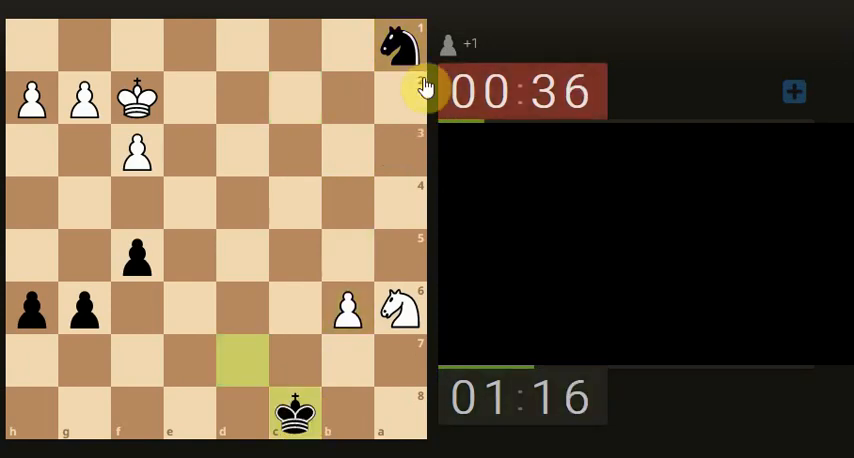
{"action": "left_click", "coordinate": [400, 44]}
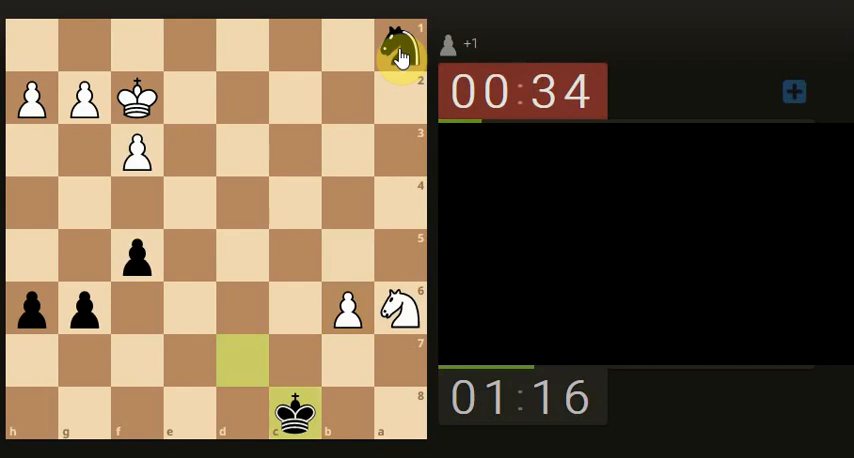